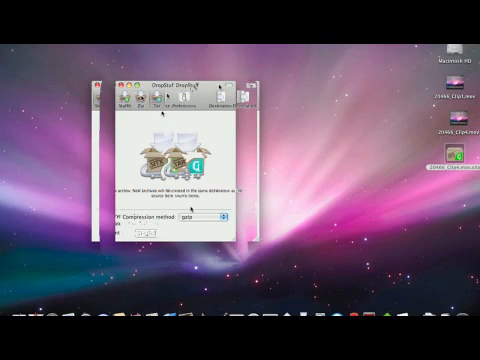
- Finish reviewing the preference panes and quit StuffIt Expander, leaving the desktop
left_click(210, 218)
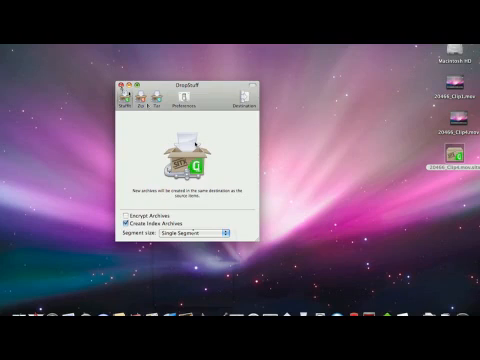
left_click(122, 78)
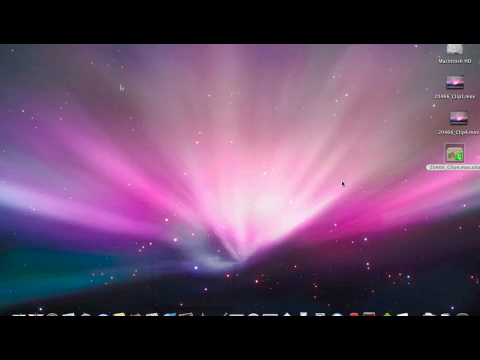